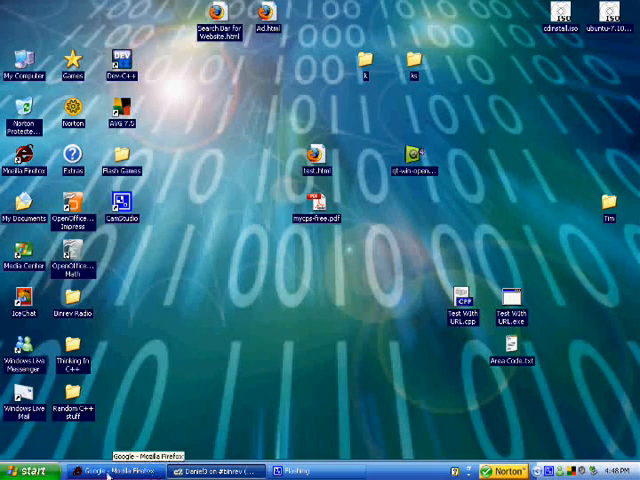
Step: Bring the 'Google - Mozilla Firefox' window forward from the taskbar
left_click(113, 469)
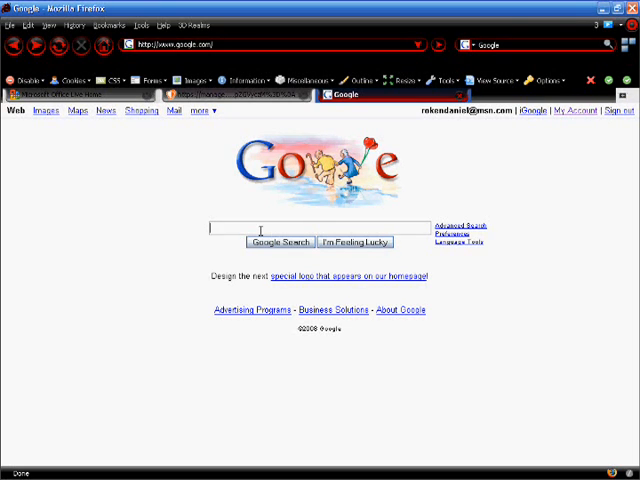
Step: Search Google for 'addicting games .com' and open the AddictingGames result
type("addicting games .com")
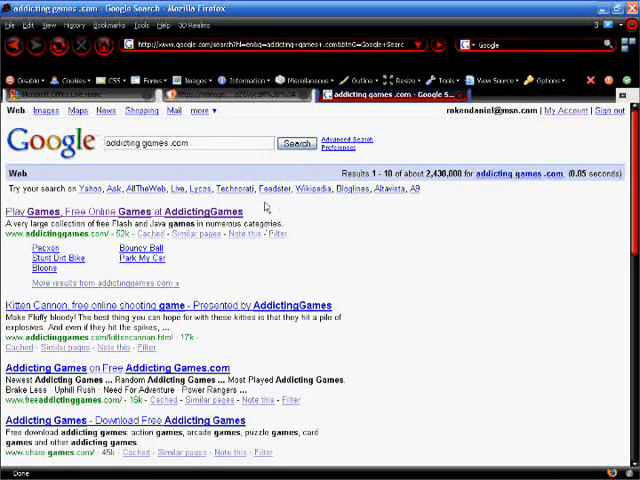
left_click(106, 210)
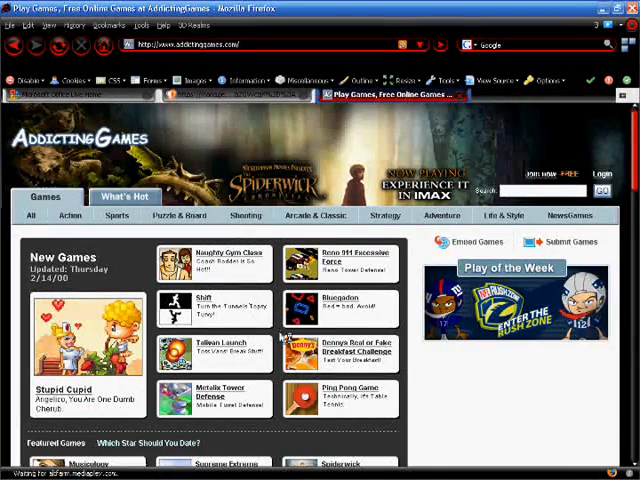
Step: Browse Puzzle & Board, then Strategy, and open Bloons Tower Defense 2
scroll("down", 3)
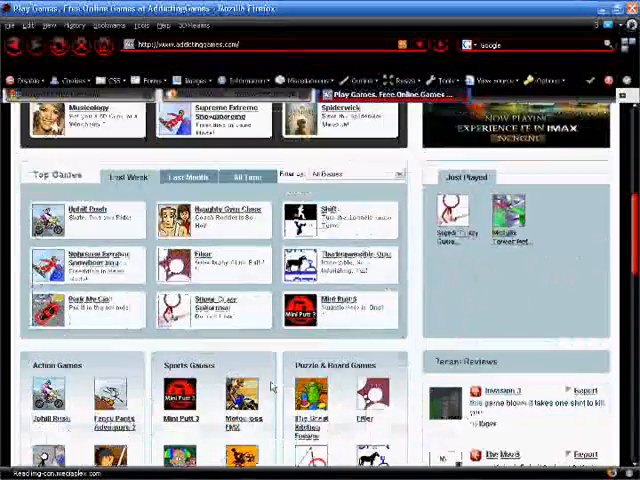
scroll("down", 3)
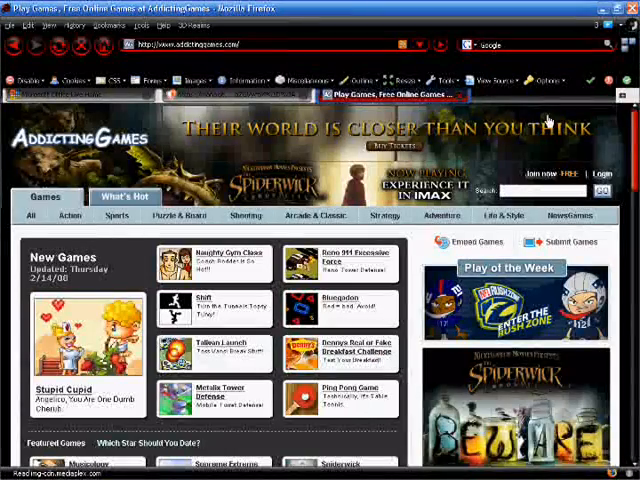
left_click(180, 215)
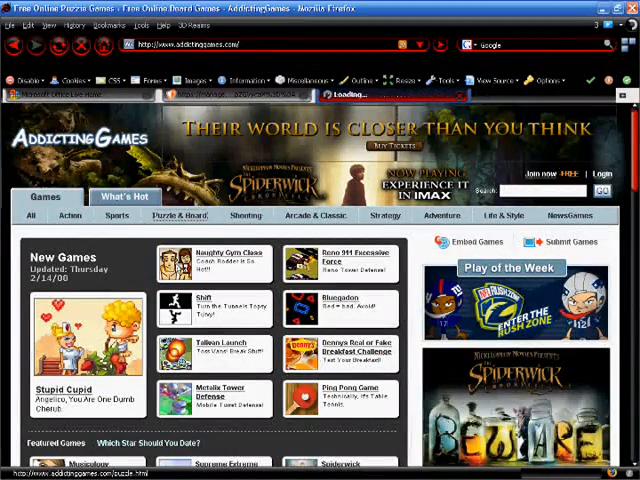
left_click(181, 215)
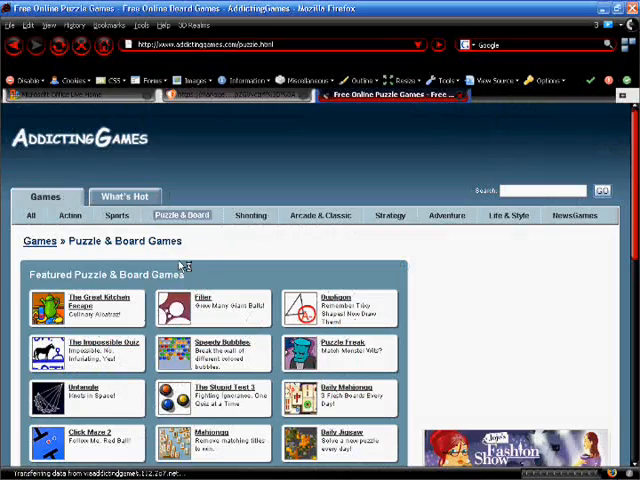
scroll("down", 3)
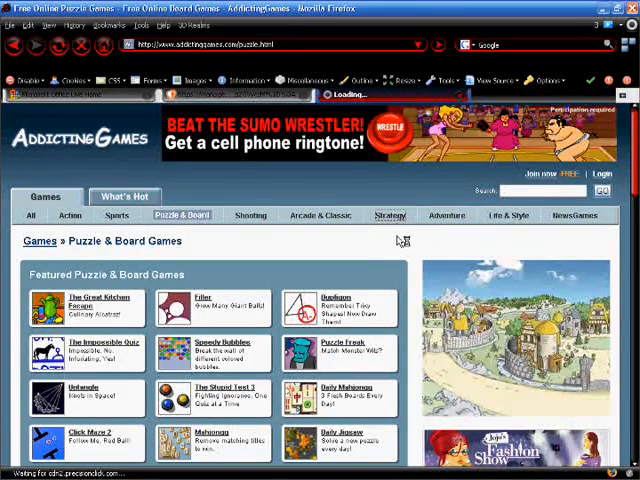
left_click(389, 215)
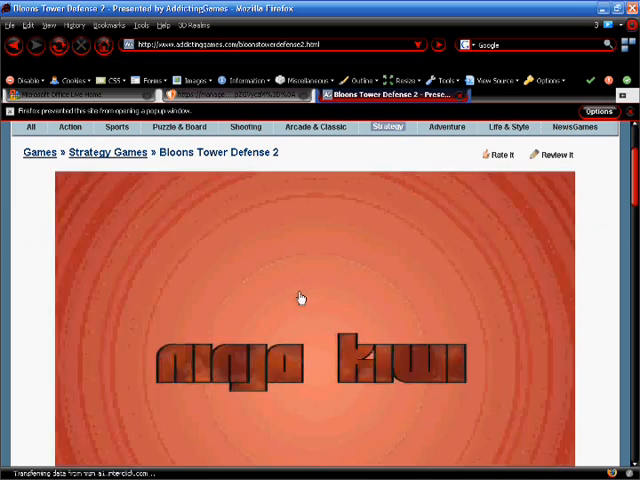
Step: Scroll through the Bloons Tower Defense 2 info and reviews, then open Firefox's View menu
scroll("down", 3)
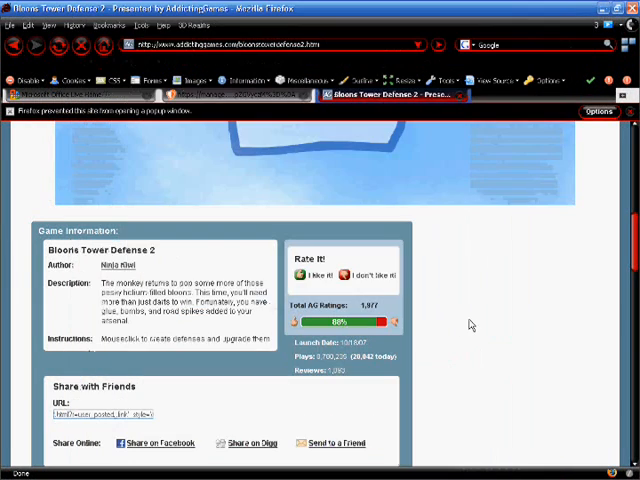
scroll("down", 3)
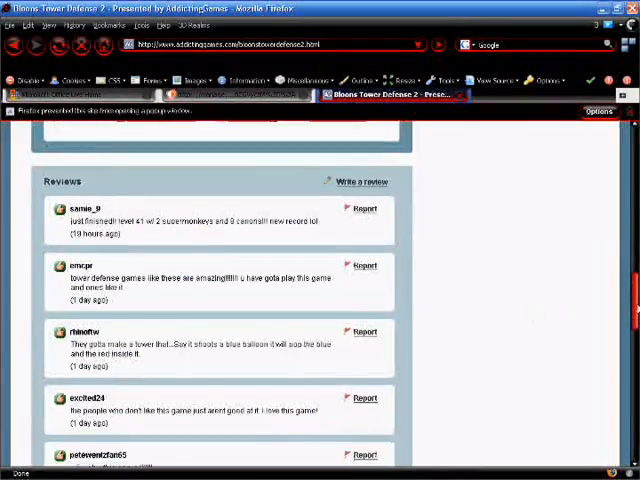
scroll("up", 3)
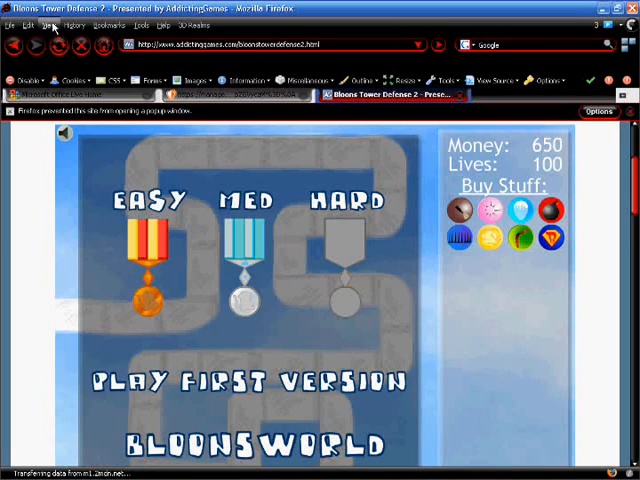
left_click(42, 25)
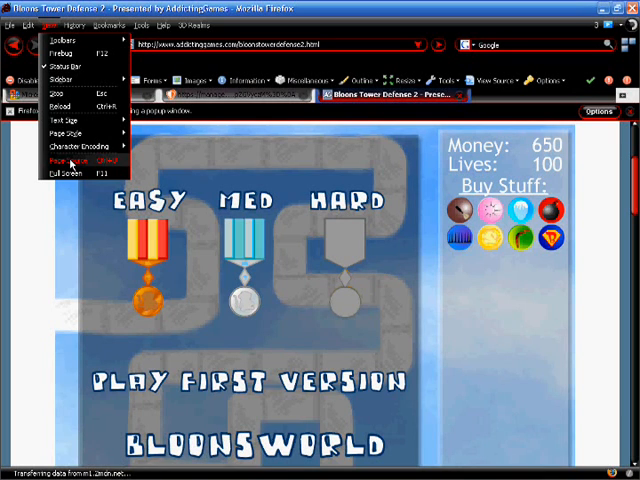
left_click(66, 159)
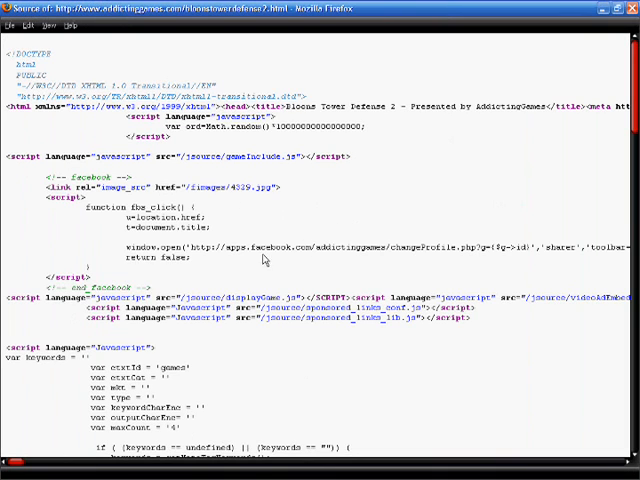
scroll("right", 3)
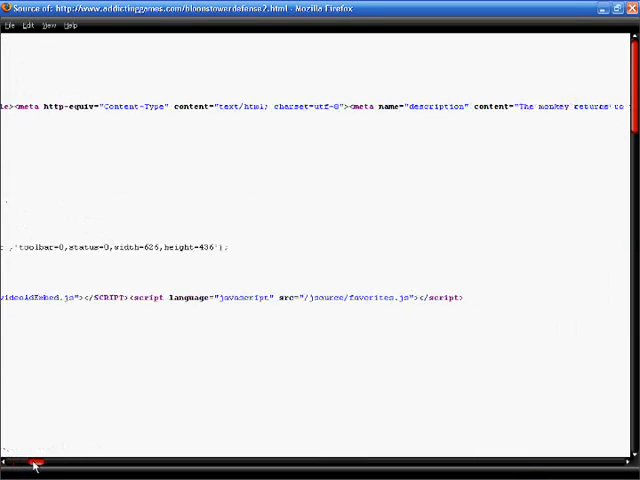
scroll("right", 3)
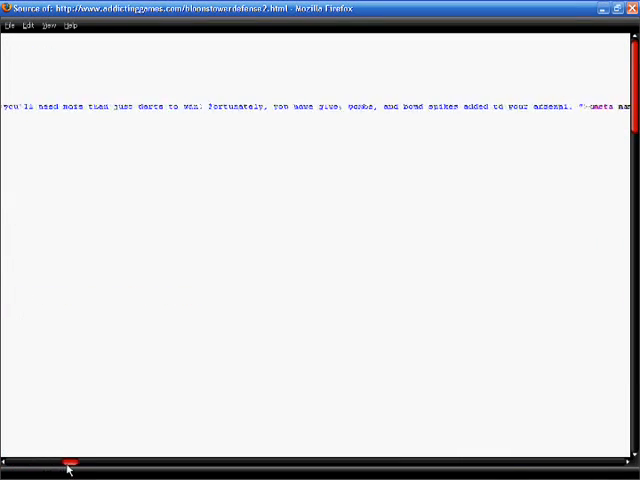
left_click_drag(71, 463, 103, 463)
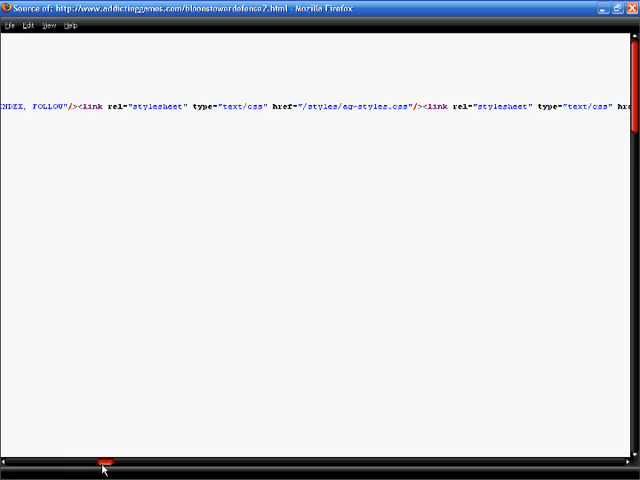
scroll("up", 3)
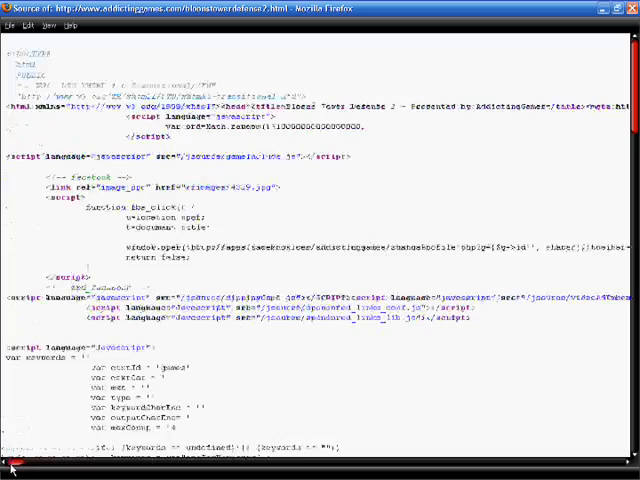
scroll("down", 3)
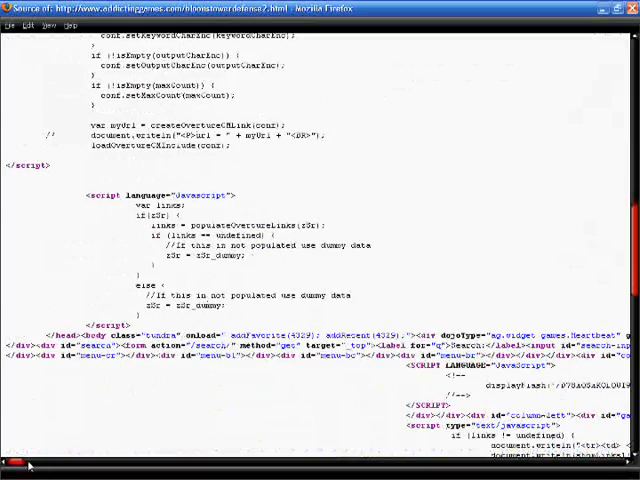
scroll("down", 3)
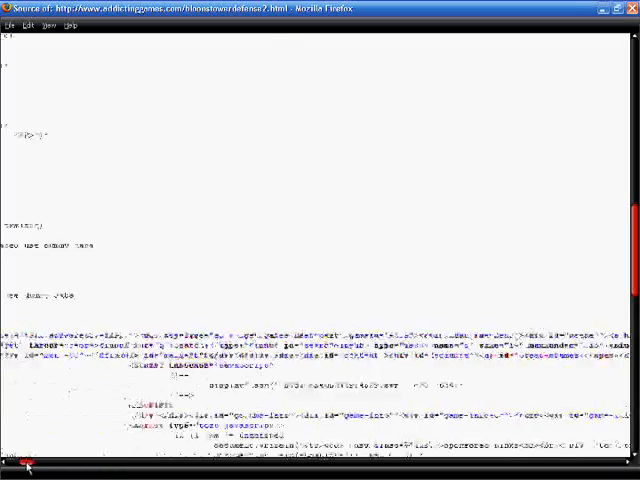
scroll("down", 3)
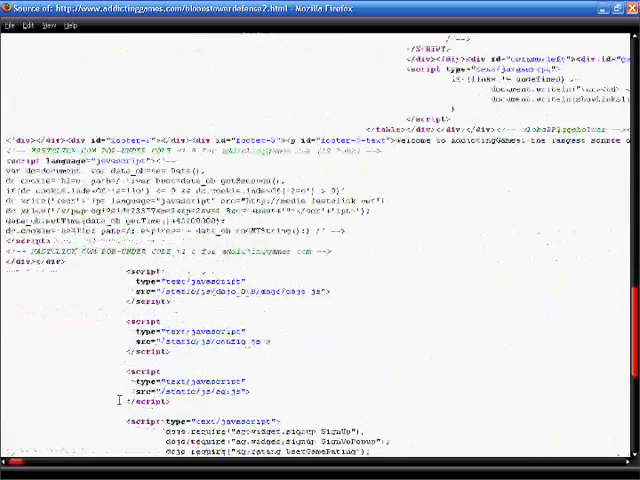
scroll("down", 3)
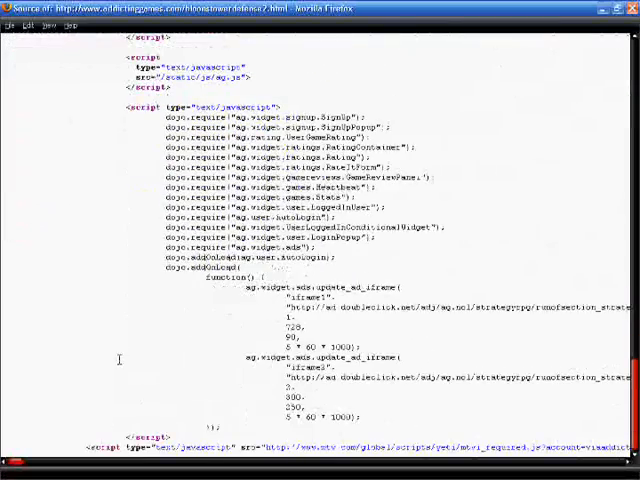
scroll("up", 3)
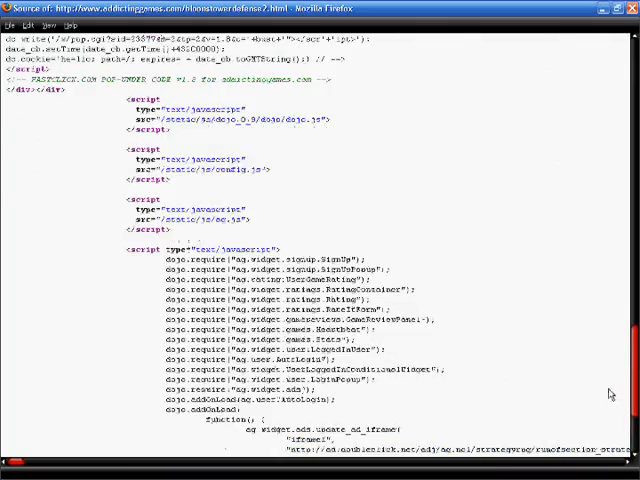
scroll("down", 3)
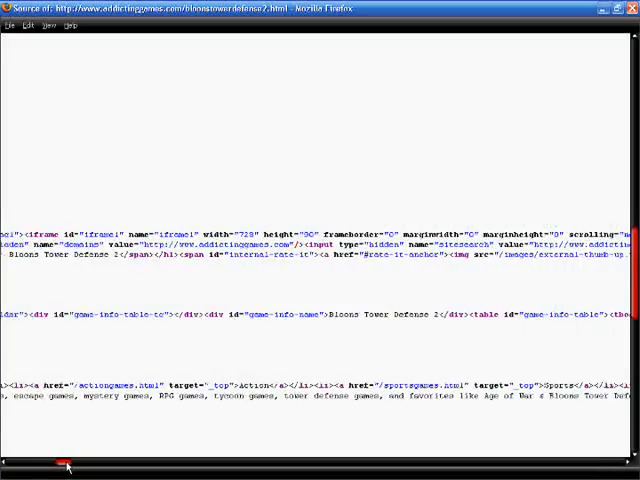
scroll("right", 3)
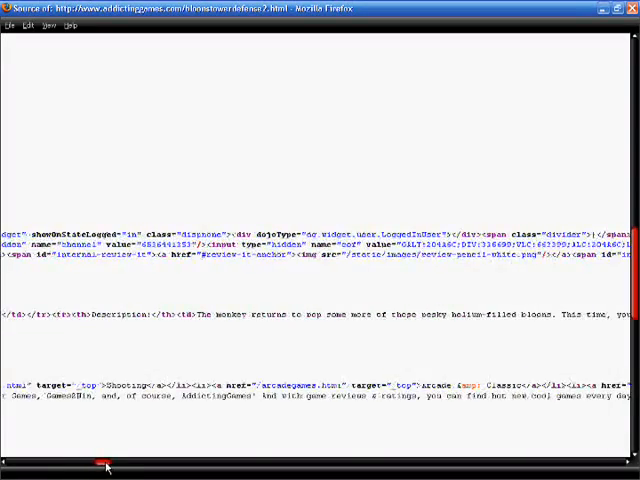
scroll("right", 3)
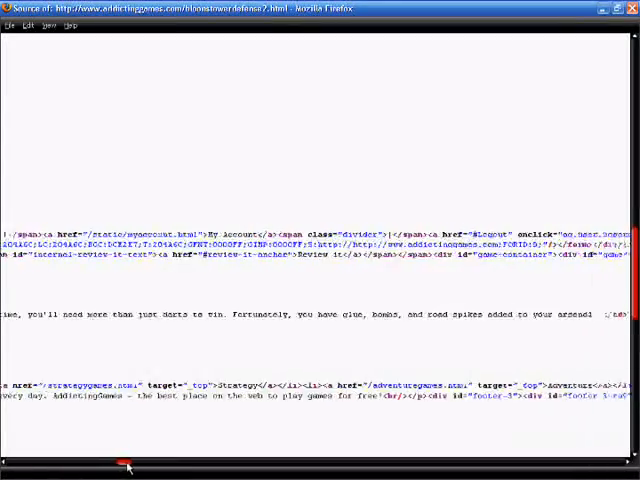
scroll("right", 3)
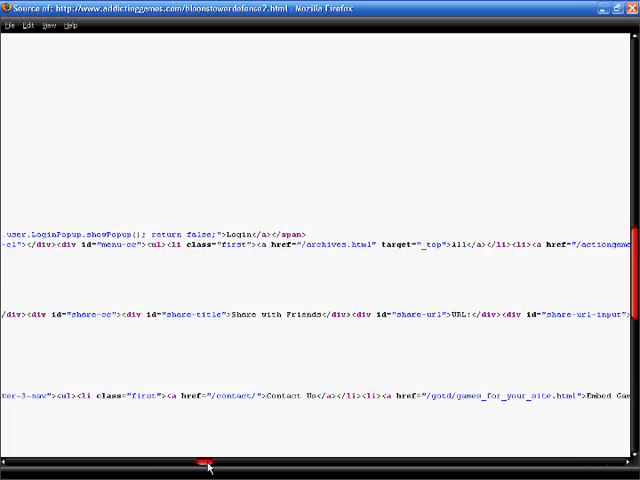
scroll("right", 3)
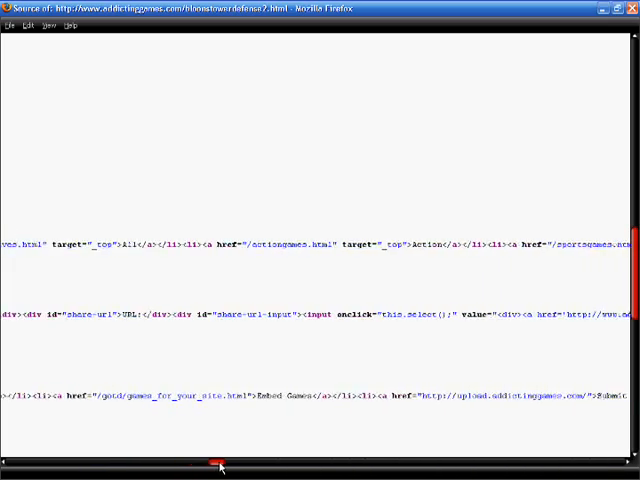
scroll("right", 3)
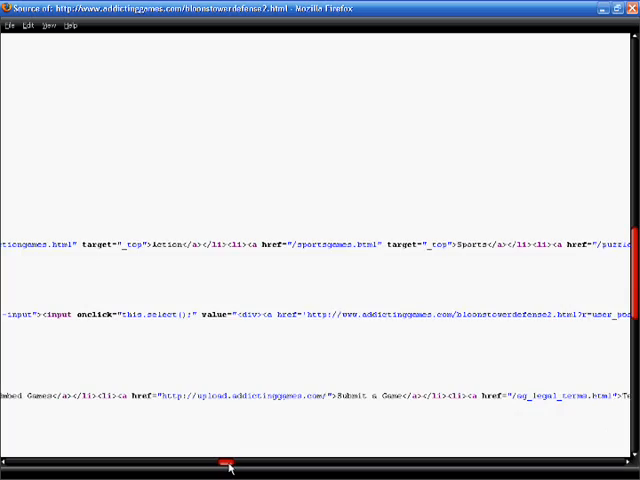
scroll("right", 3)
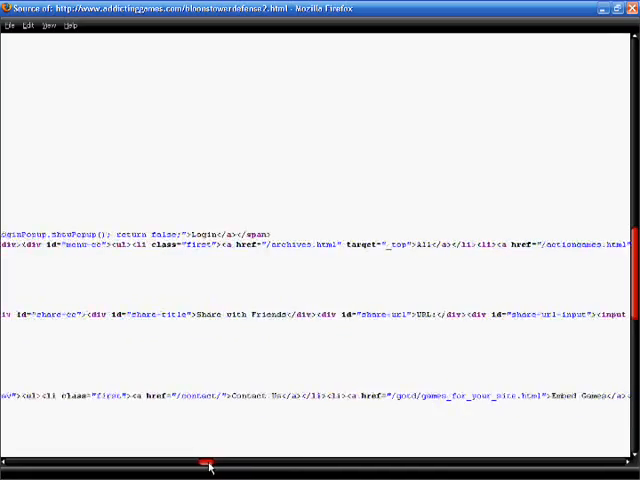
scroll("right", 3)
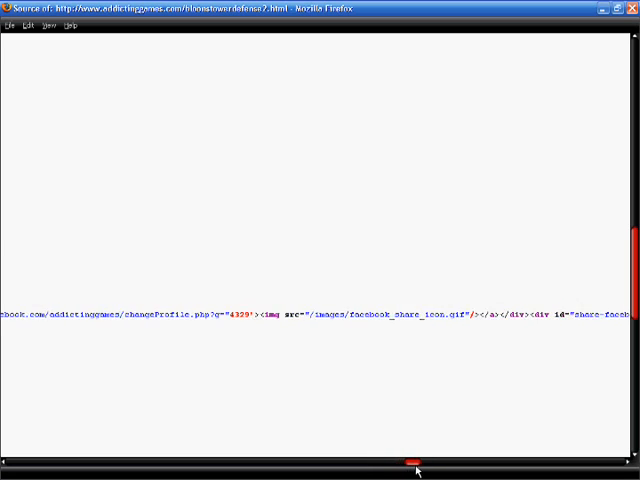
scroll("right", 3)
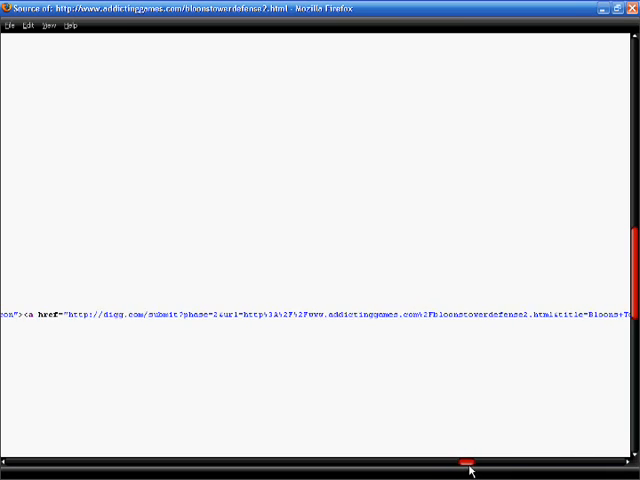
scroll("right", 3)
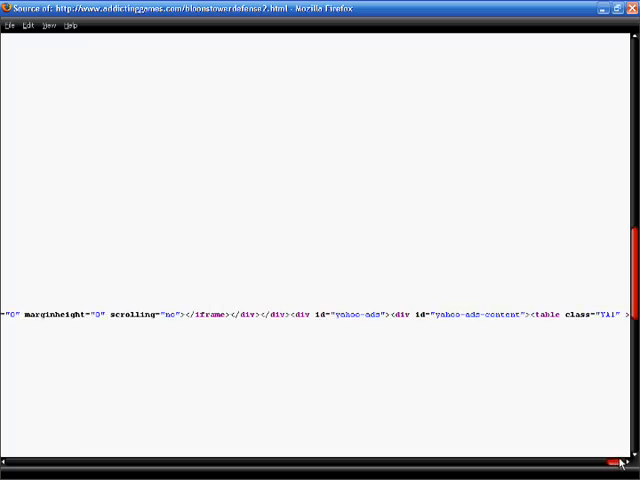
scroll("down", 3)
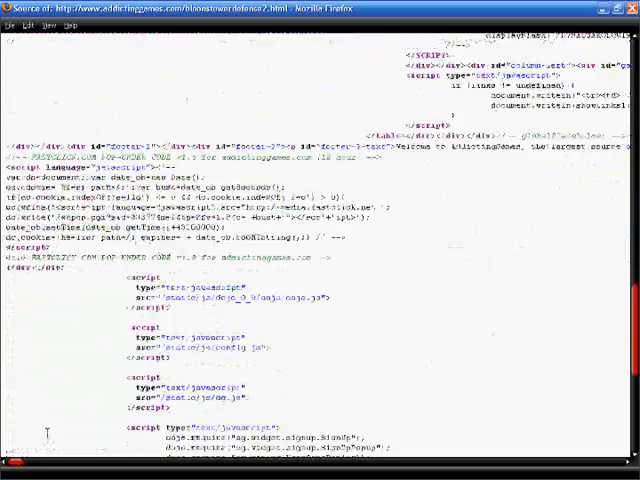
scroll("down", 3)
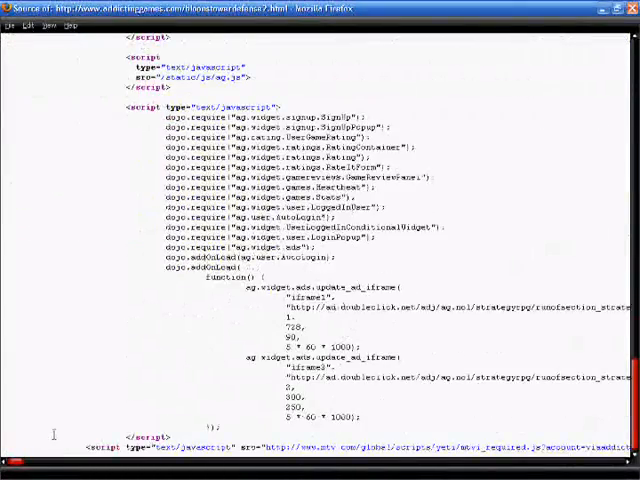
scroll("right", 3)
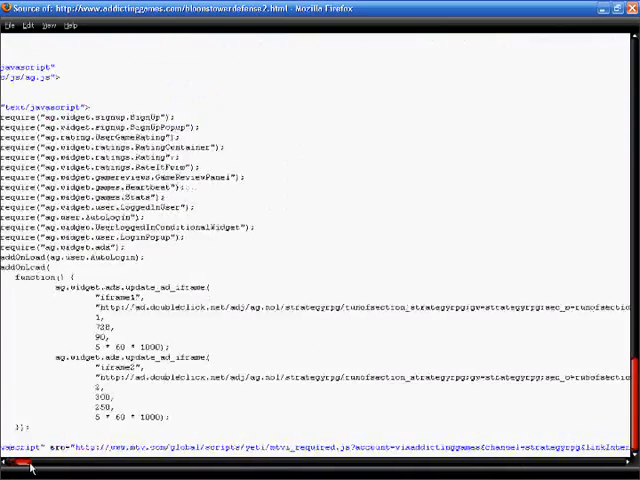
scroll("up", 3)
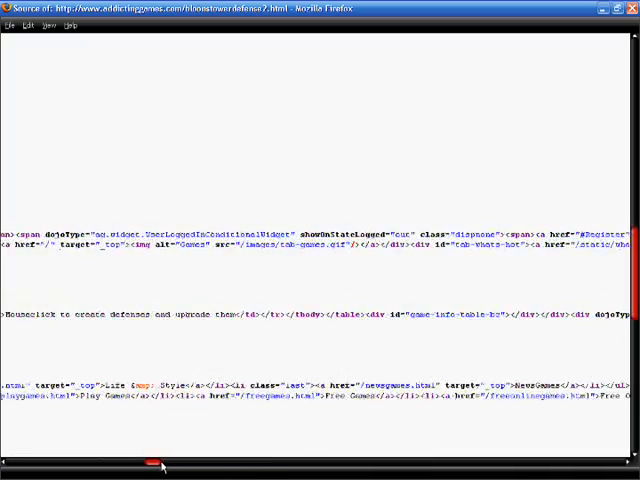
scroll("right", 3)
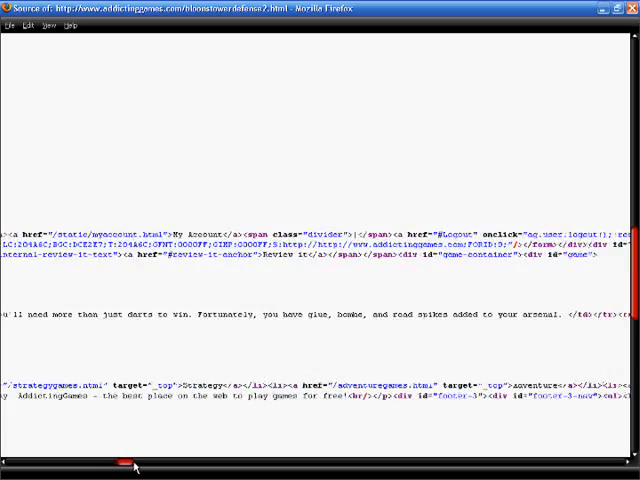
scroll("right", 3)
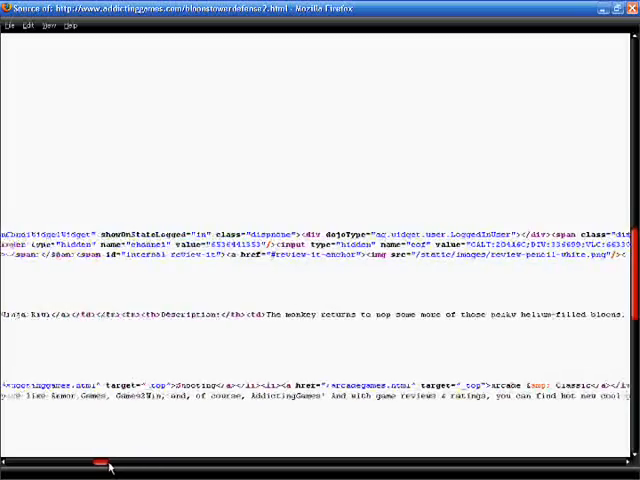
scroll("right", 3)
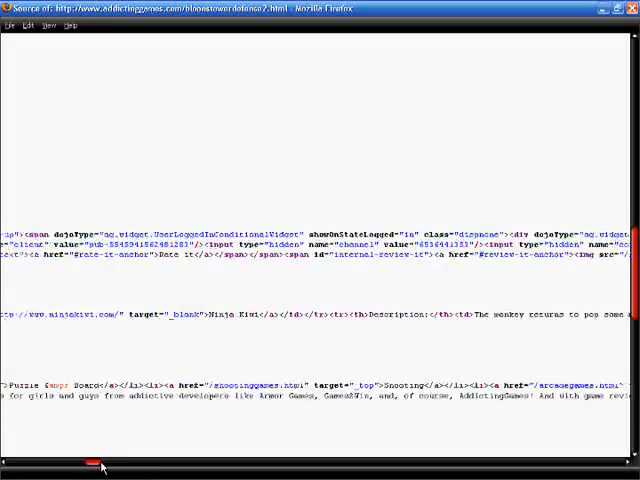
scroll("right", 3)
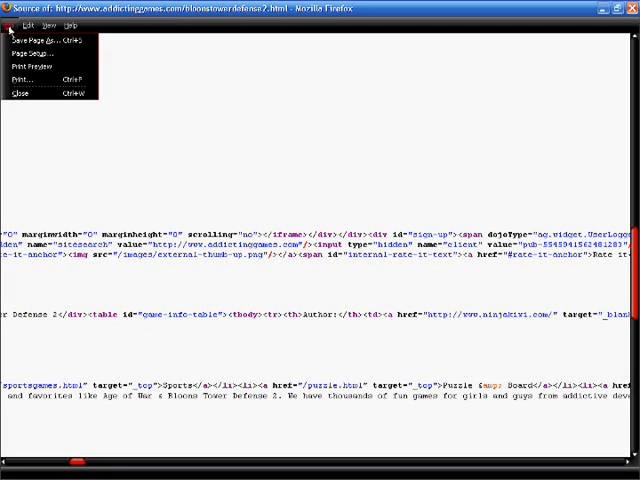
Step: Close the View Source window to show the 4329.swf game tab
left_click(33, 25)
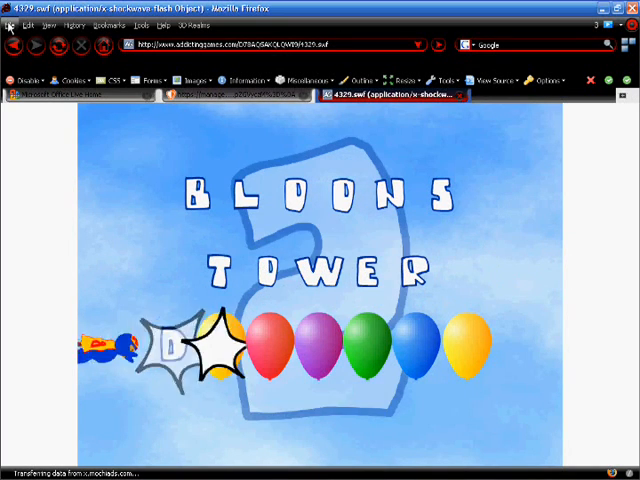
Step: Start File > Save Page As for the game file
left_click(11, 25)
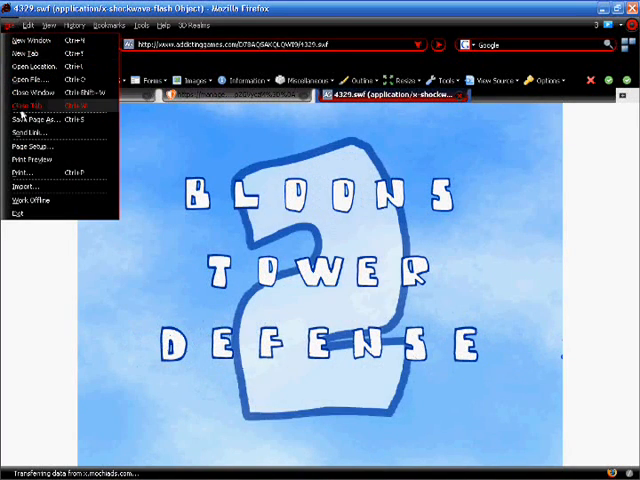
left_click(34, 105)
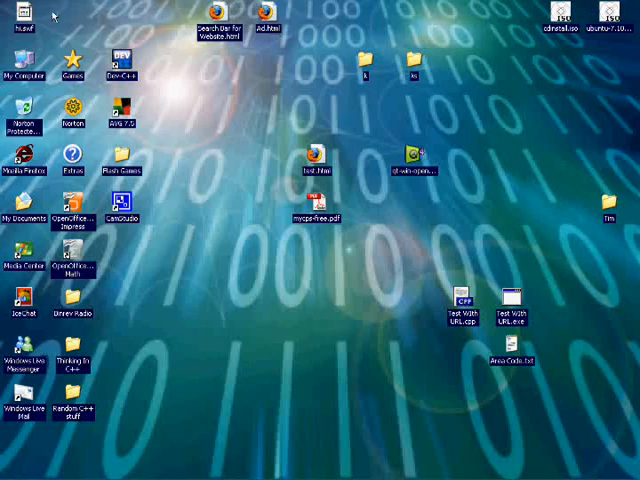
Step: Open hi.swf from the desktop in Firefox via Open With, after Windows can't open it
double_click(18, 22)
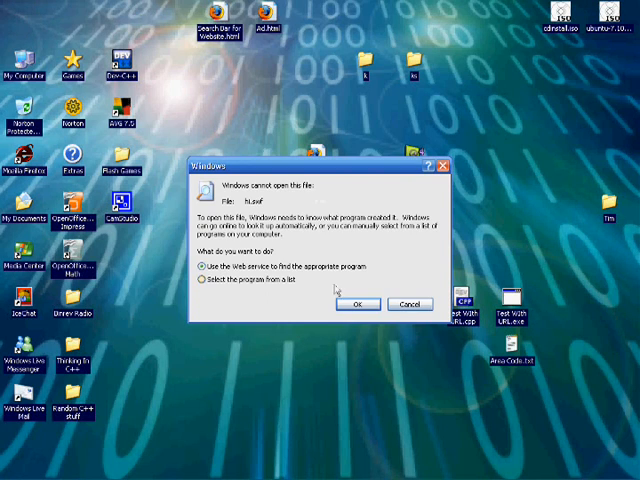
left_click(410, 304)
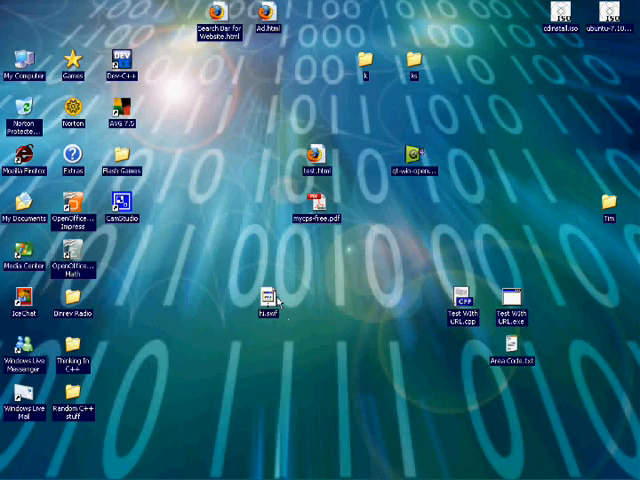
right_click(268, 305)
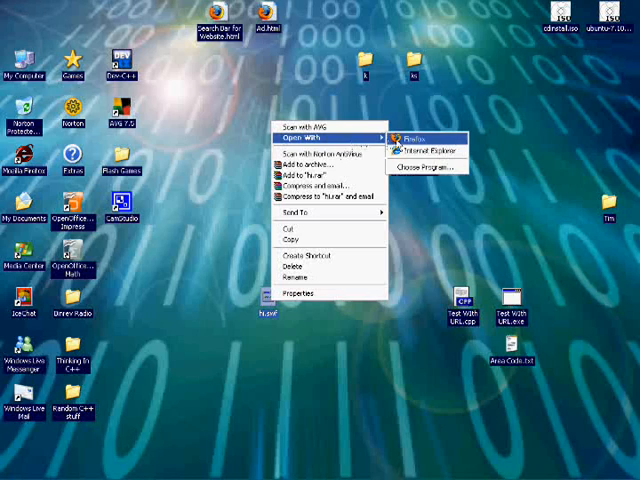
left_click(410, 131)
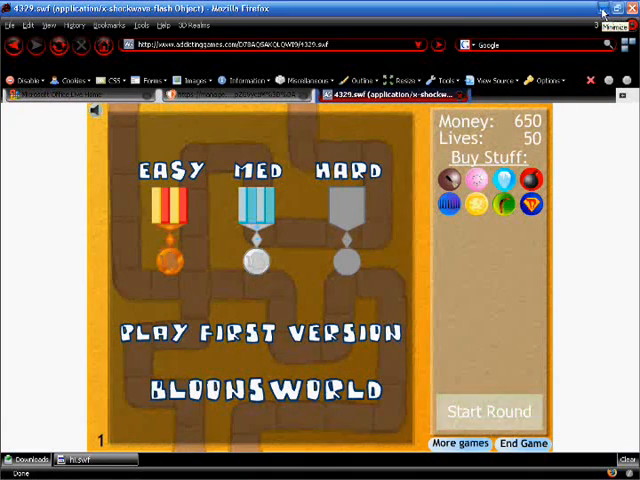
Step: Minimize the Firefox window showing the Bloons game menu
left_click(489, 411)
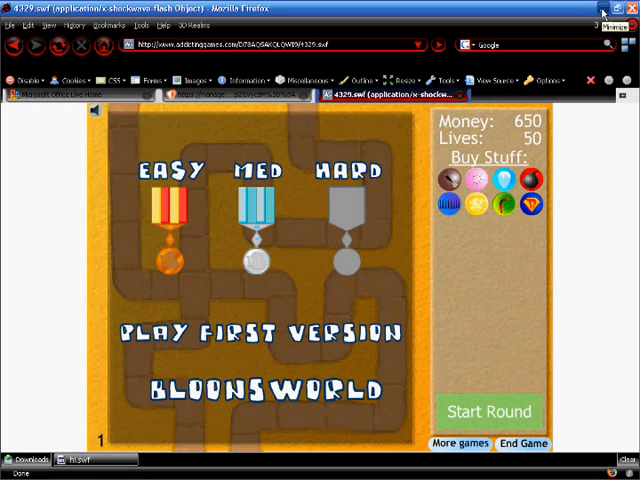
left_click(604, 10)
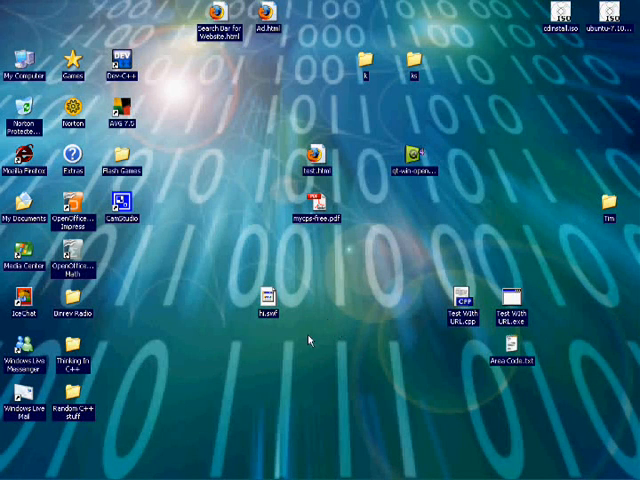
mouse_move(362, 140)
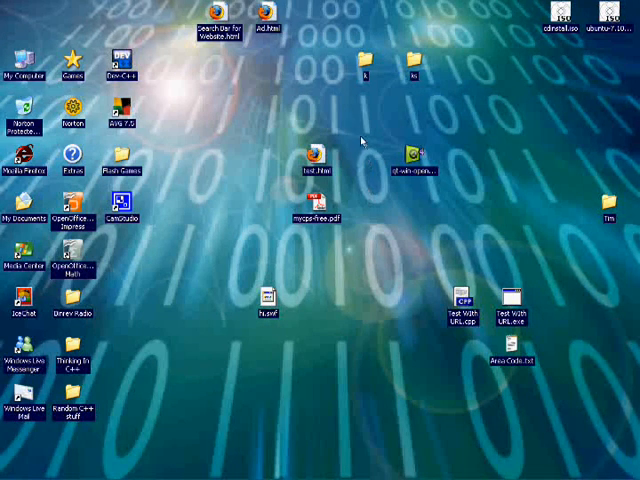
mouse_move(336, 93)
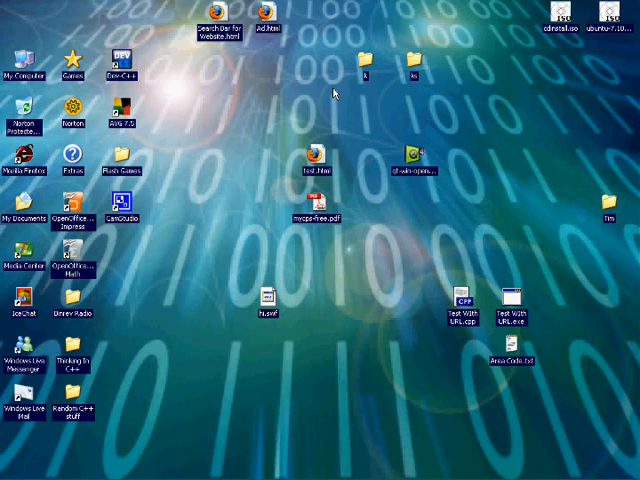